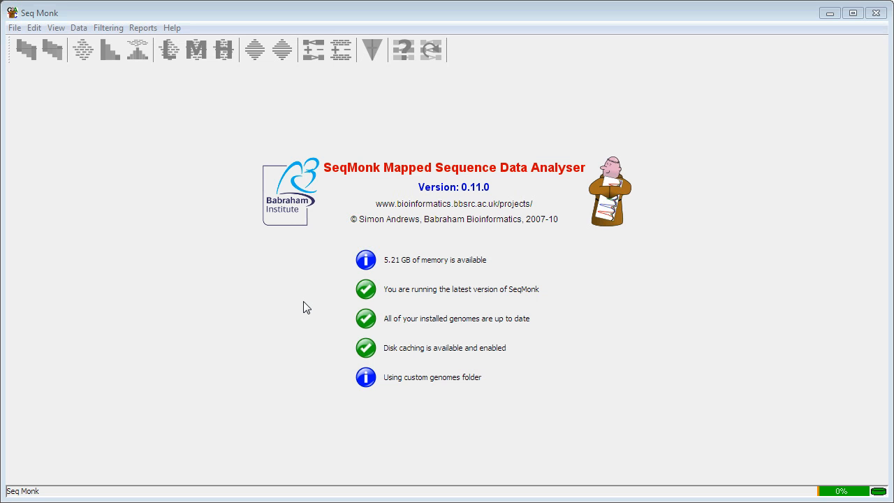
# - Start a new SeqMonk project and begin importing a genome that is not yet installed
pyautogui.click(14, 28)
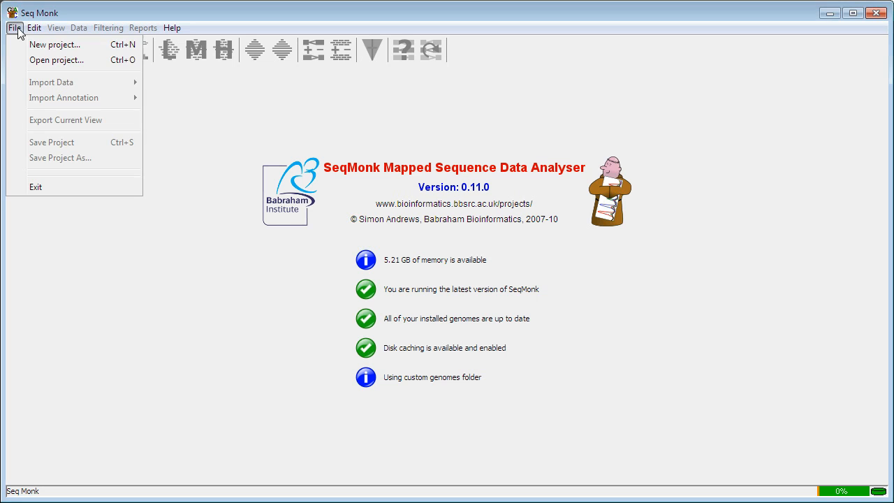
pyautogui.moveTo(28, 50)
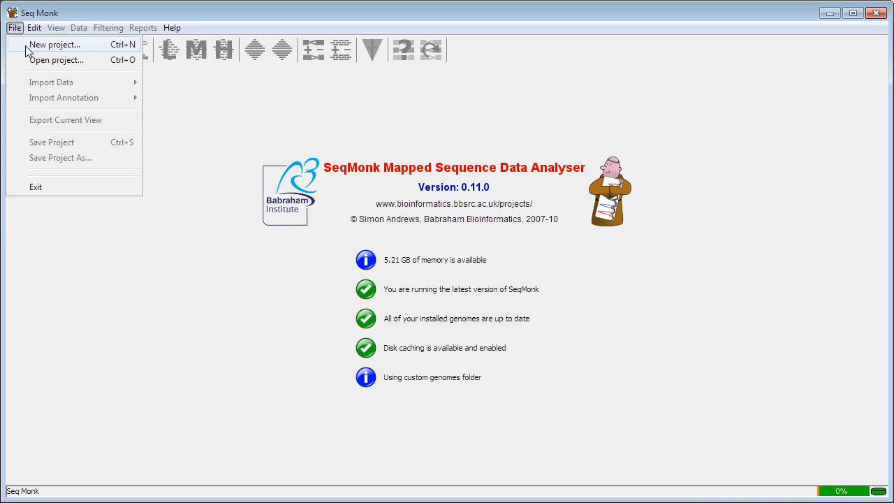
pyautogui.click(53, 45)
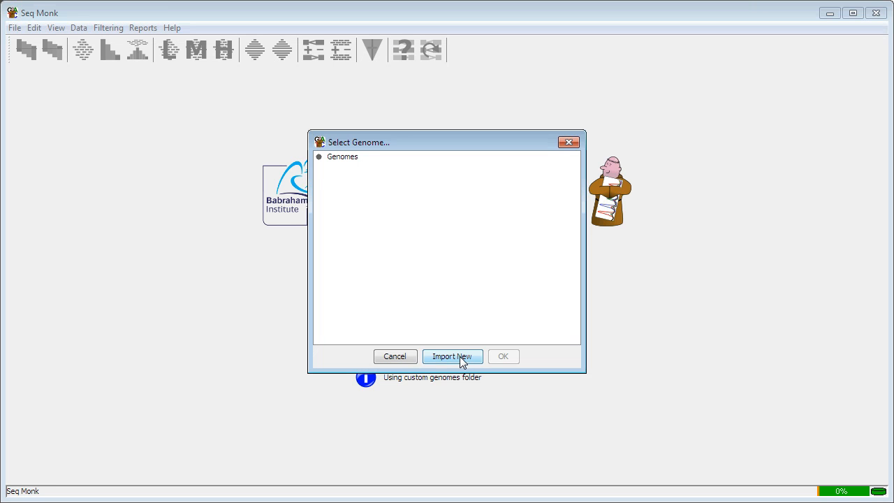
pyautogui.click(452, 356)
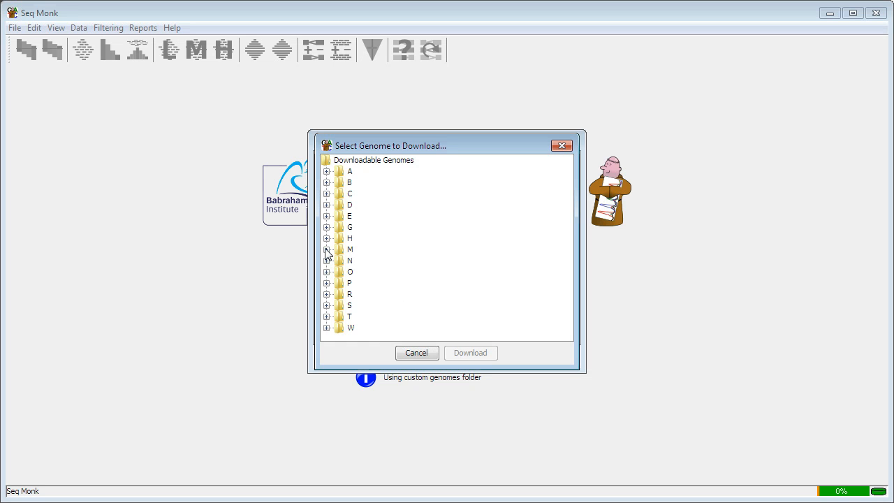
# - Download the Mus musculus NCBIM36 assembly from the genome list
pyautogui.click(327, 248)
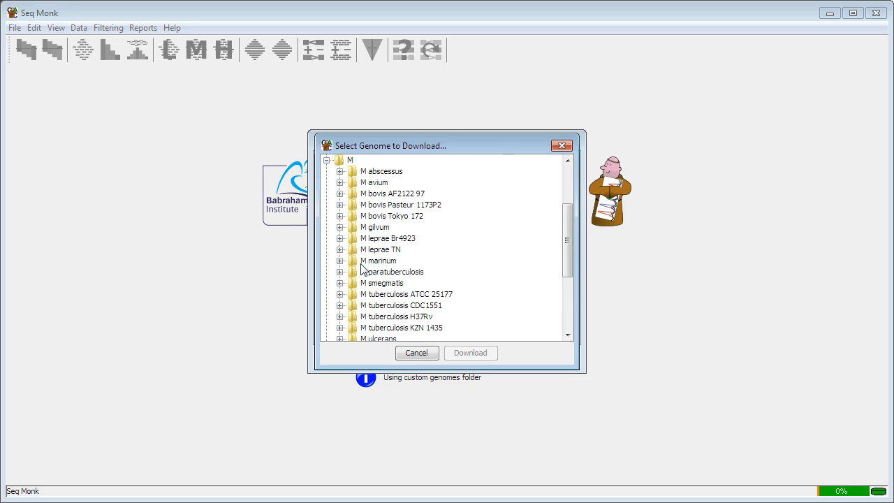
pyautogui.scroll(-3)
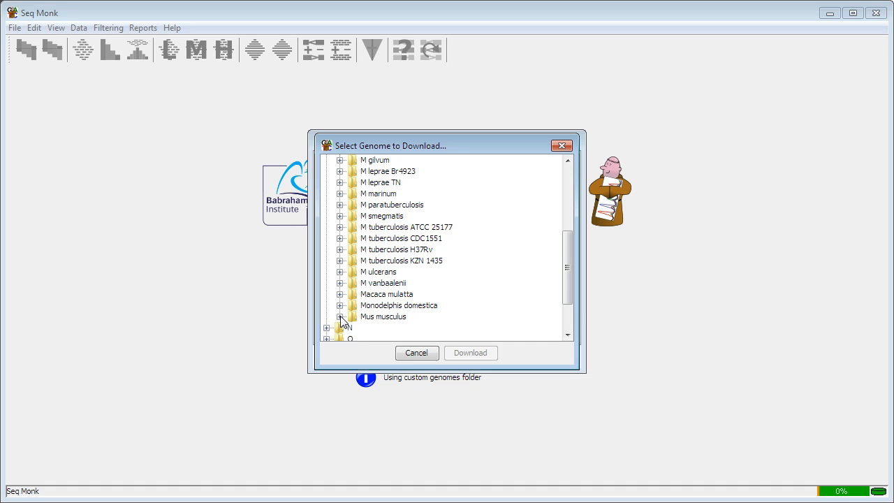
pyautogui.click(340, 315)
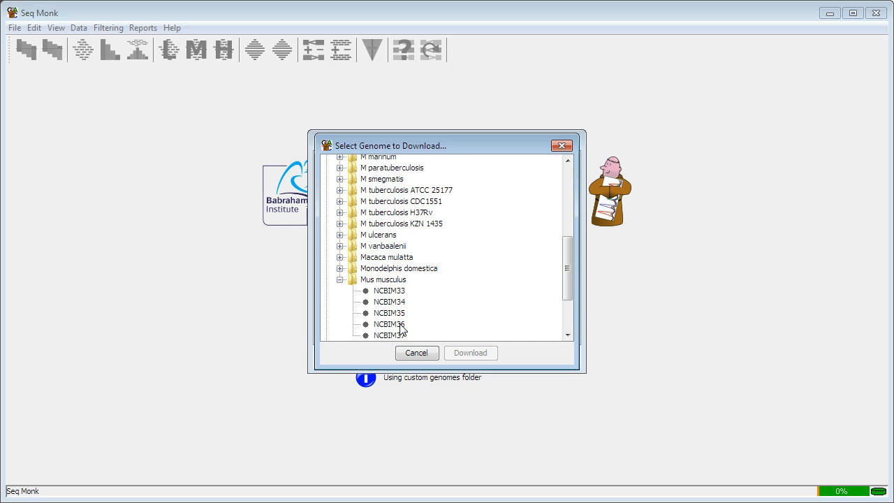
pyautogui.click(390, 324)
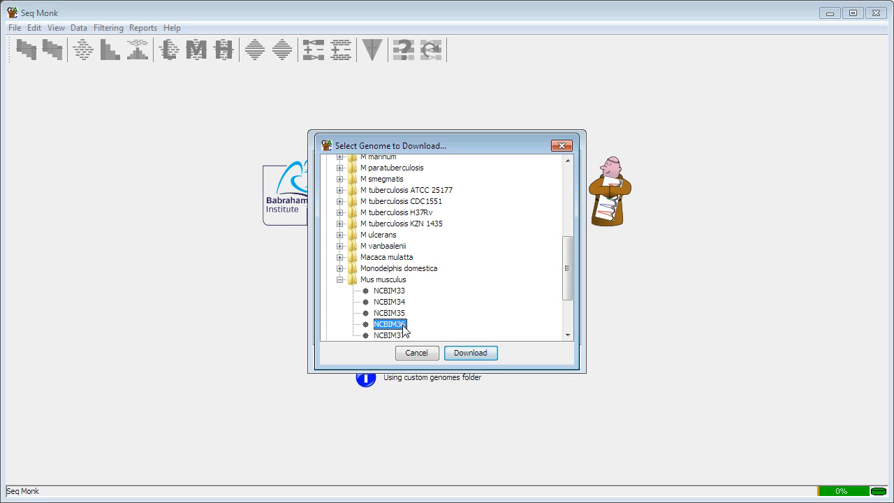
pyautogui.click(471, 352)
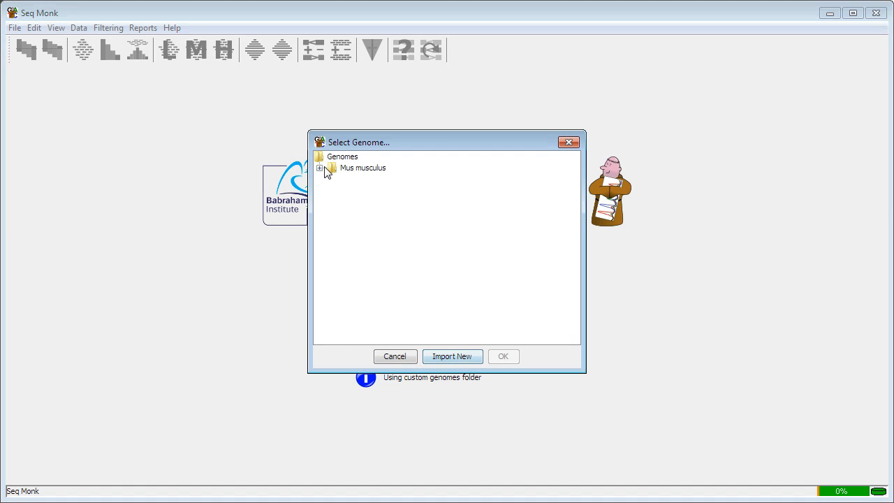
# - Select the newly installed NCBIM36 assembly as the project genome
pyautogui.click(326, 167)
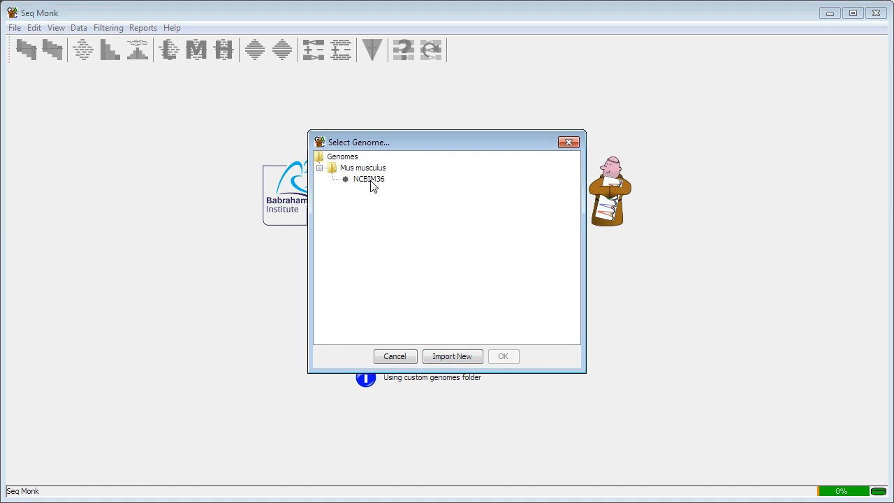
pyautogui.click(369, 179)
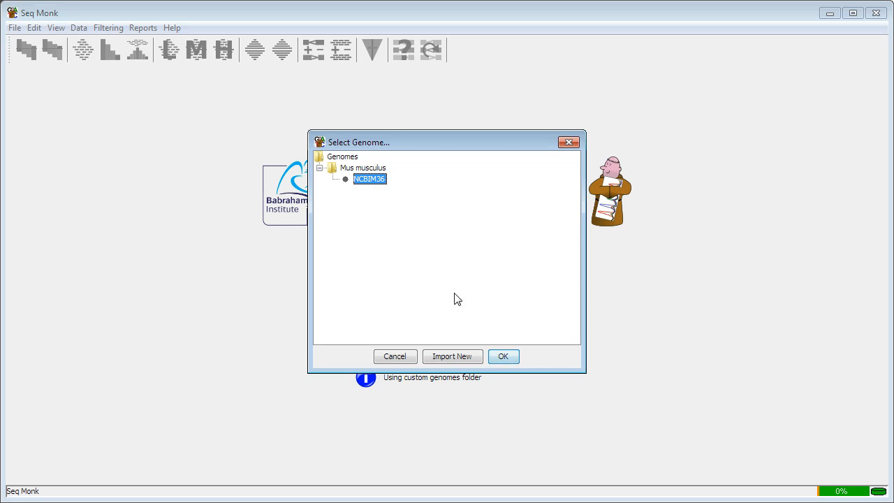
# - Load the NCBIM36 genome into the project and reach the Import Data commands
pyautogui.click(503, 356)
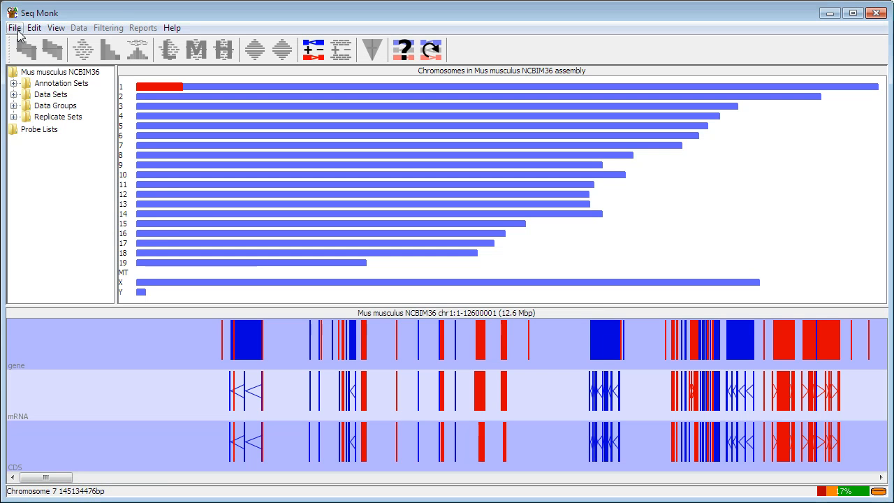
pyautogui.click(14, 28)
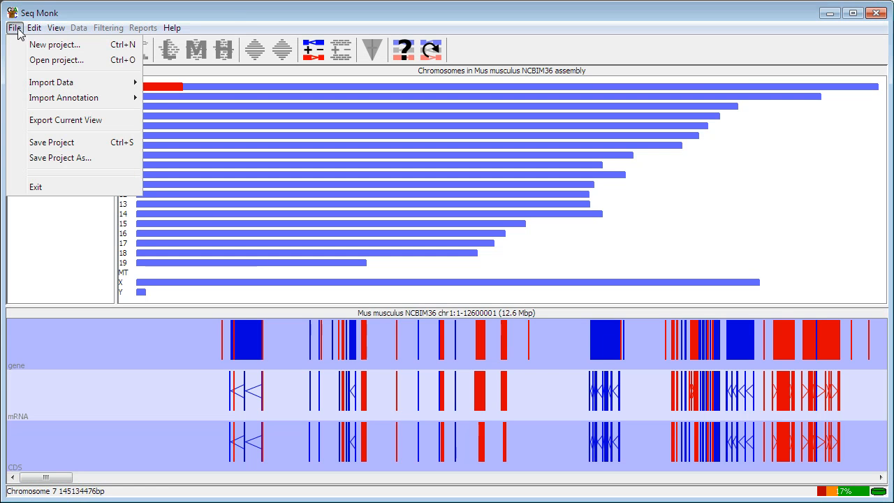
pyautogui.moveTo(50, 81)
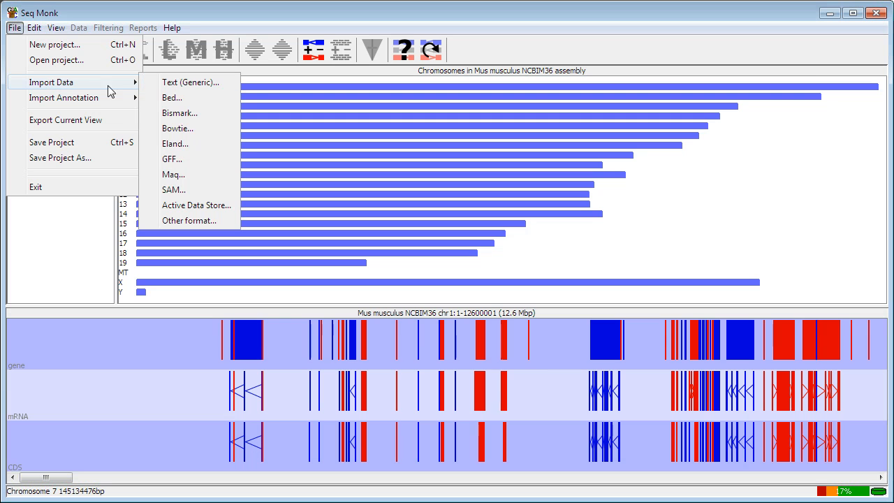
pyautogui.moveTo(176, 87)
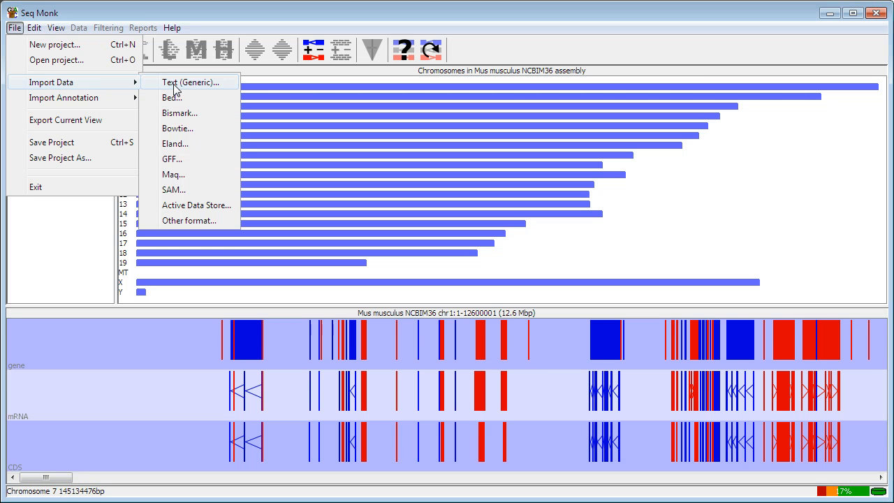
pyautogui.moveTo(222, 89)
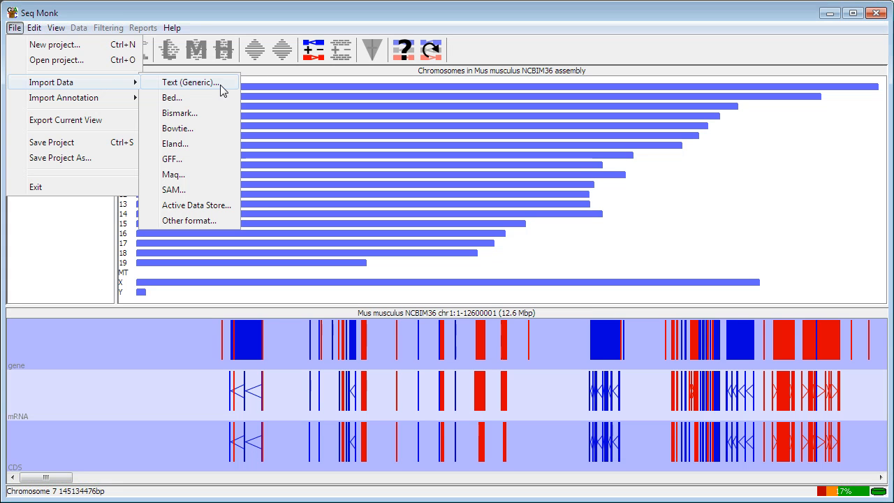
pyautogui.moveTo(199, 89)
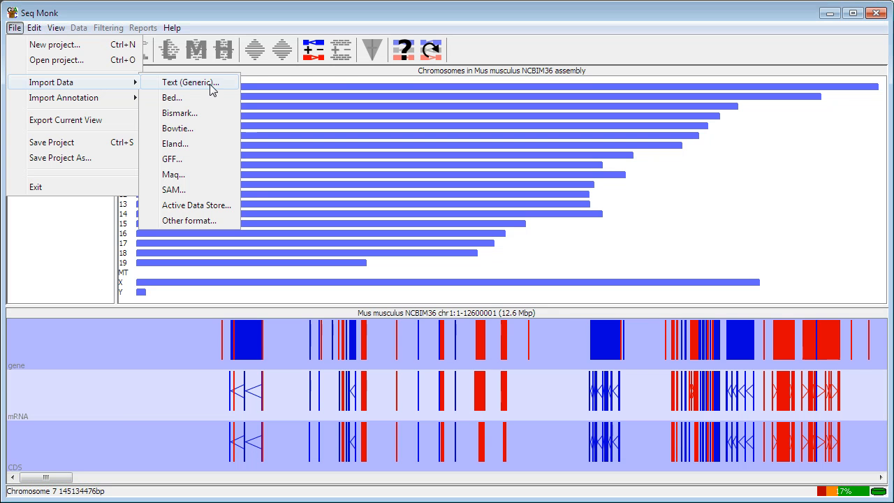
# - Open both GSM aligned .txt files through the Text (Generic) import
pyautogui.click(194, 81)
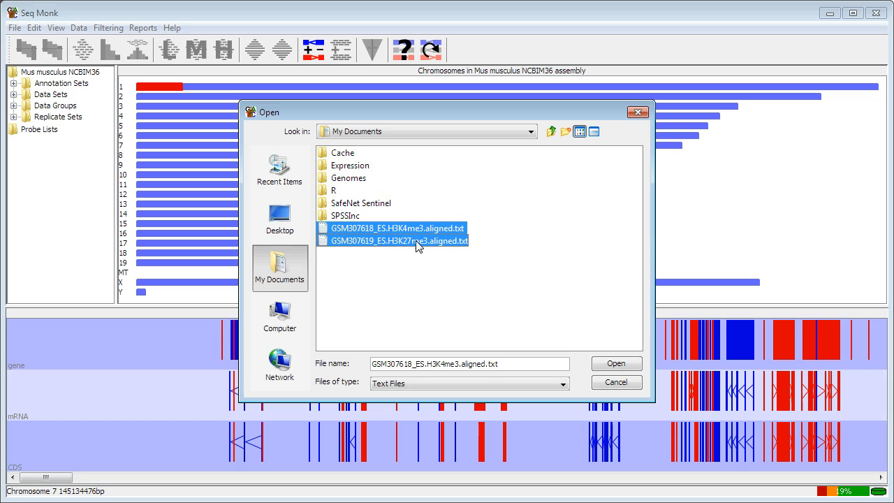
pyautogui.click(405, 241)
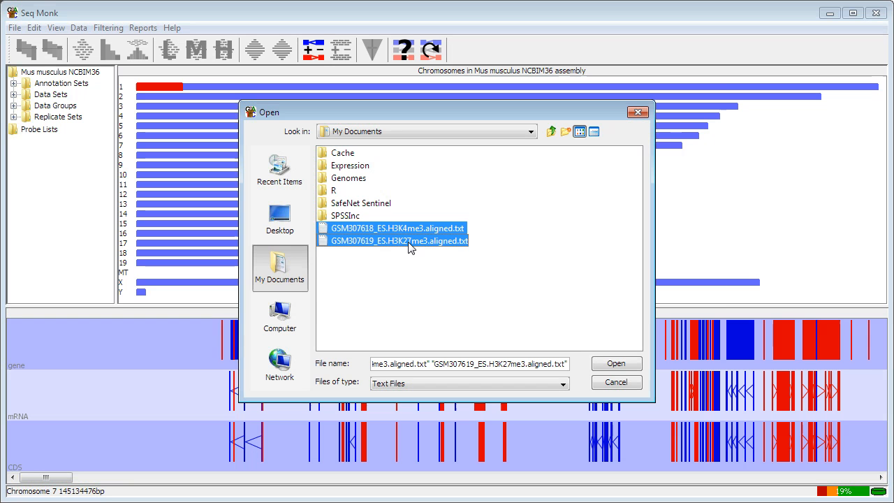
pyautogui.click(615, 364)
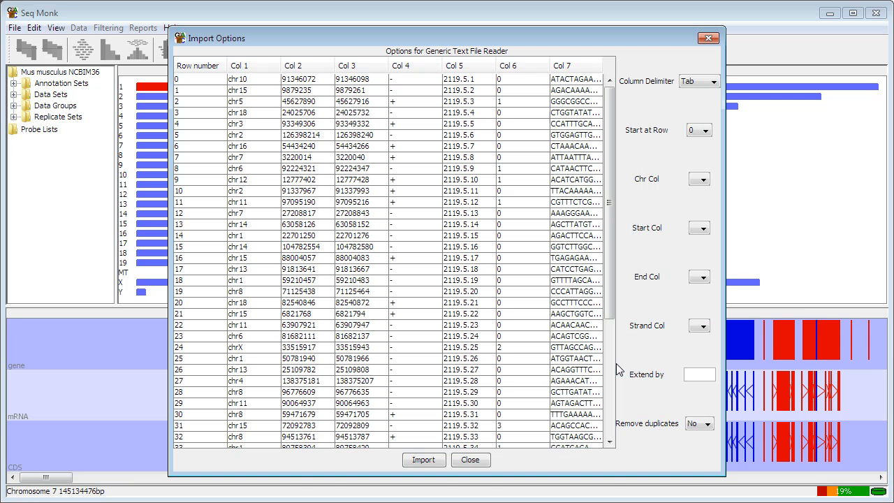
pyautogui.moveTo(612, 360)
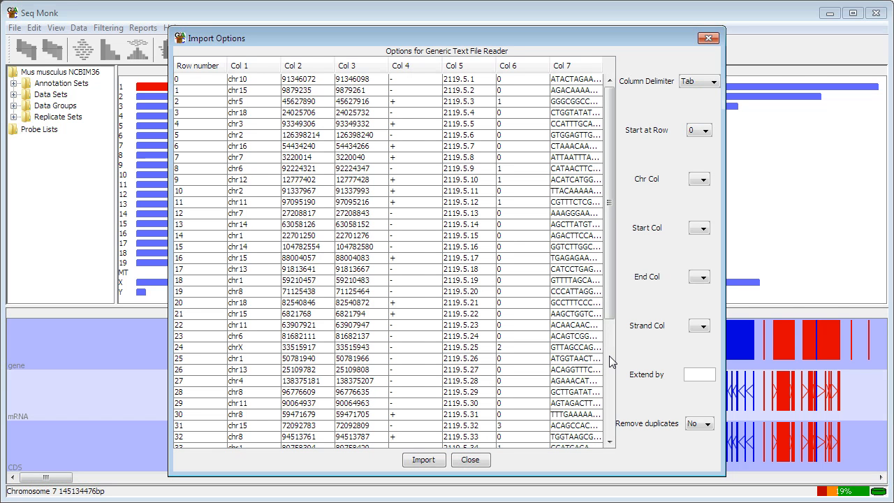
pyautogui.moveTo(612, 359)
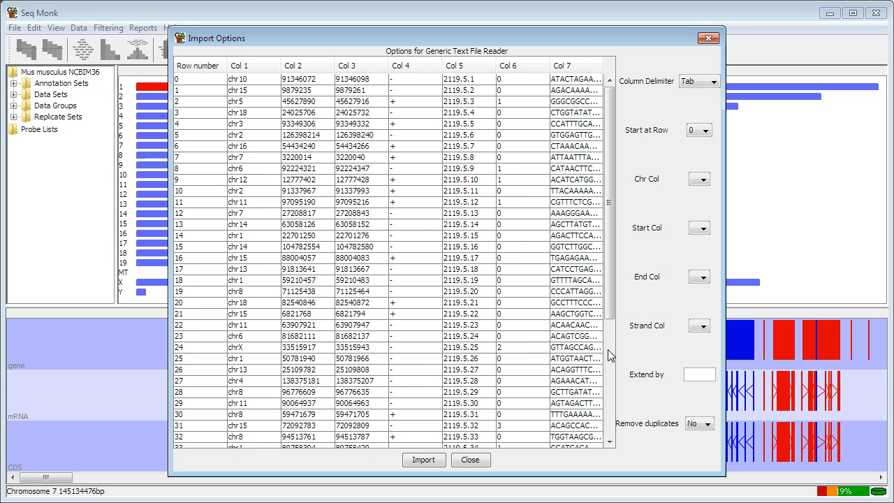
pyautogui.moveTo(710, 363)
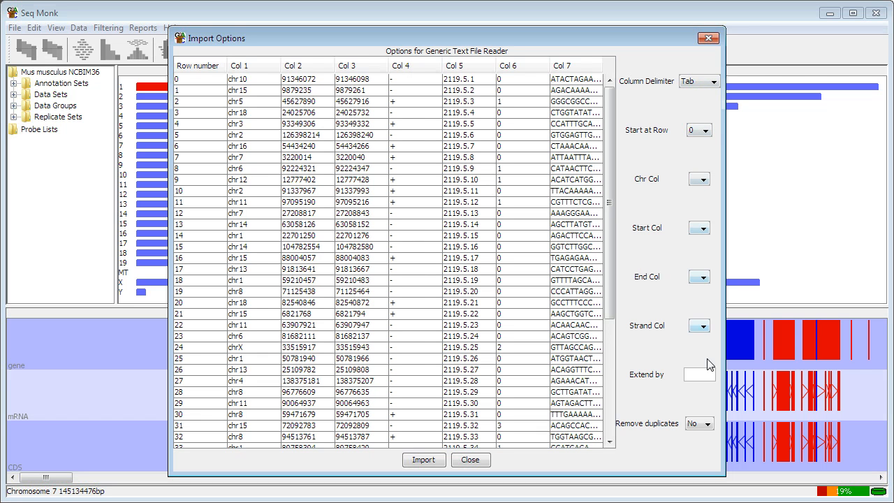
pyautogui.moveTo(711, 100)
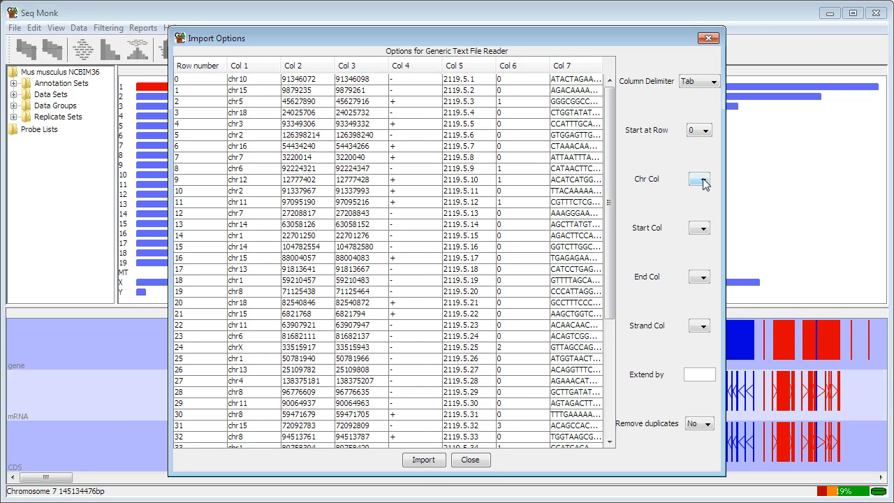
# - Map Chr, Start, End and Strand to columns 1–4, keep duplicates, and import the reads
pyautogui.click(707, 179)
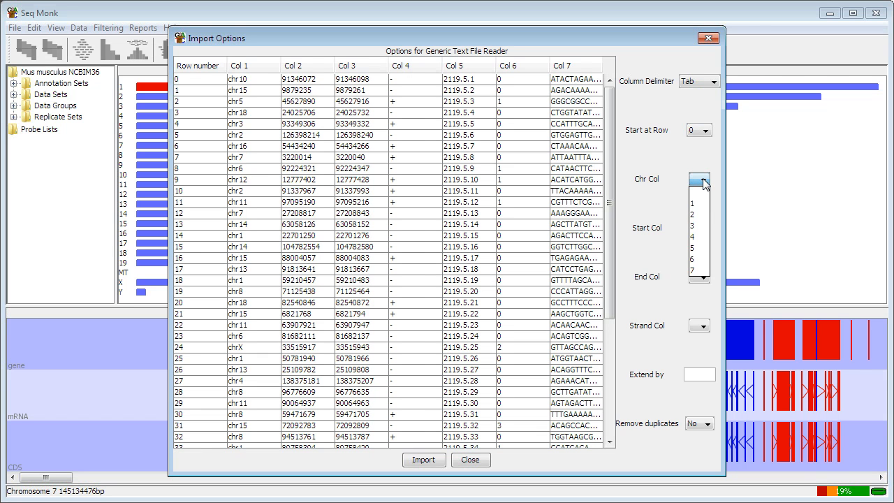
pyautogui.click(699, 227)
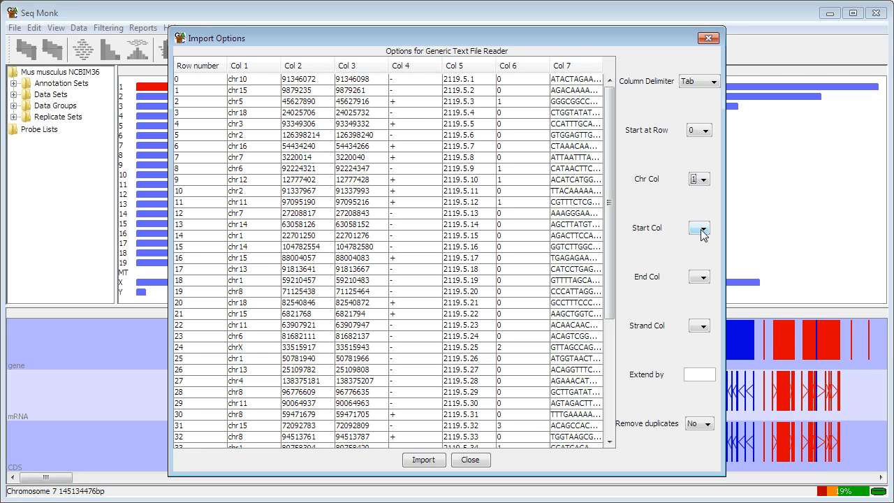
pyautogui.click(700, 277)
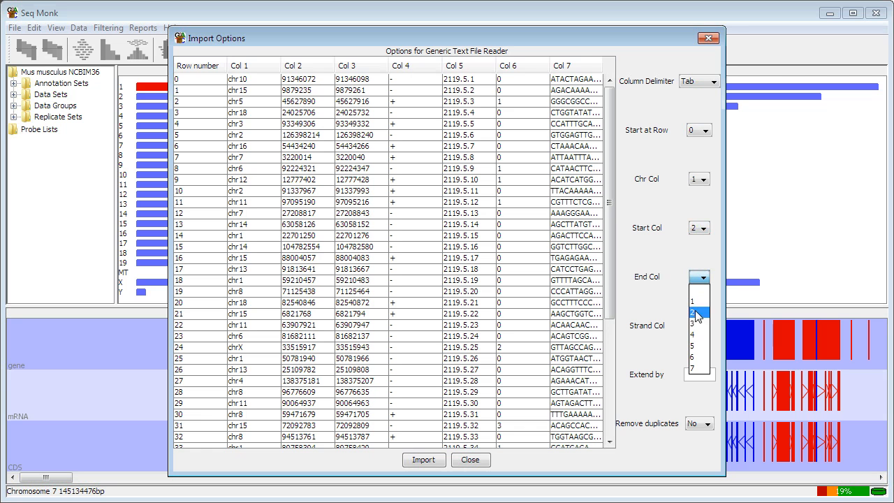
pyautogui.click(699, 316)
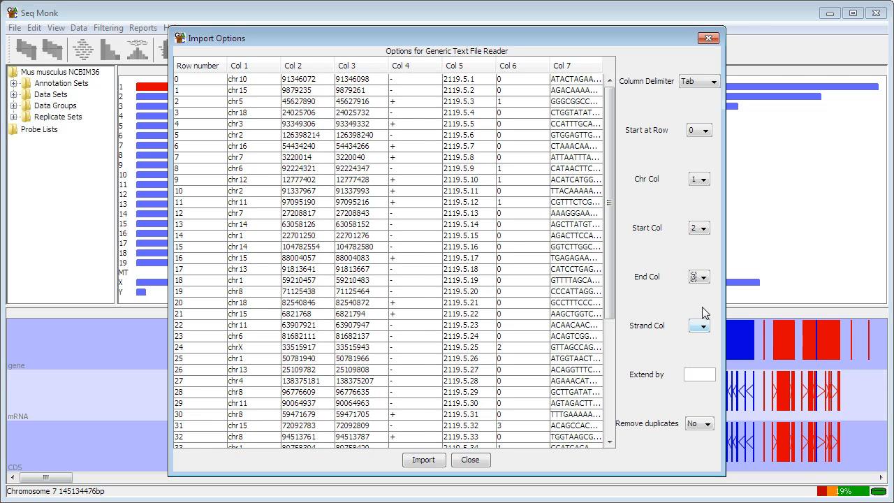
pyautogui.click(707, 327)
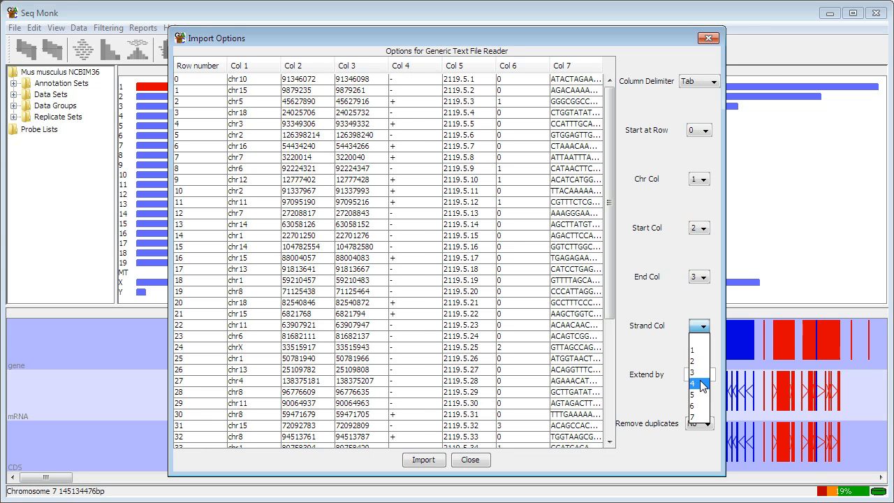
pyautogui.click(701, 385)
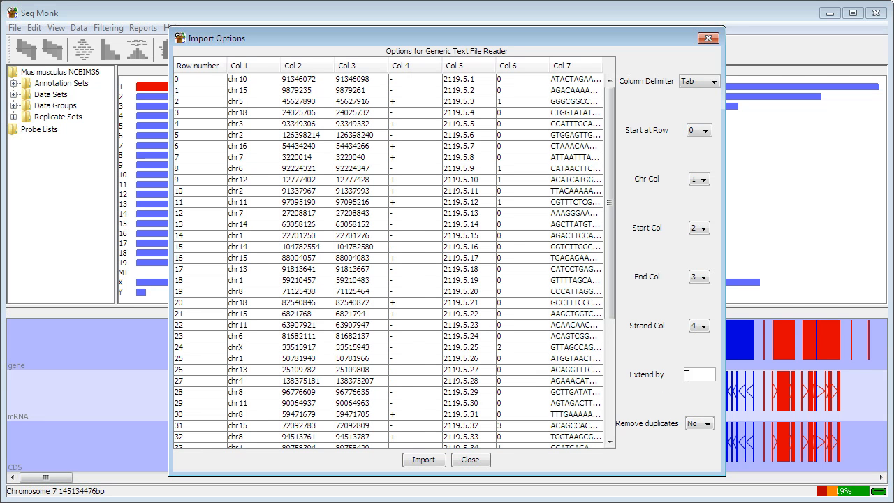
pyautogui.moveTo(696, 374)
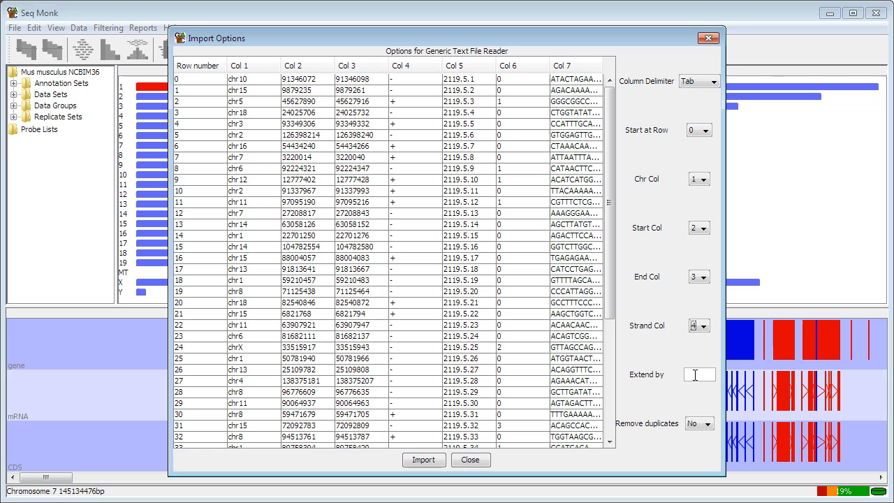
pyautogui.moveTo(697, 432)
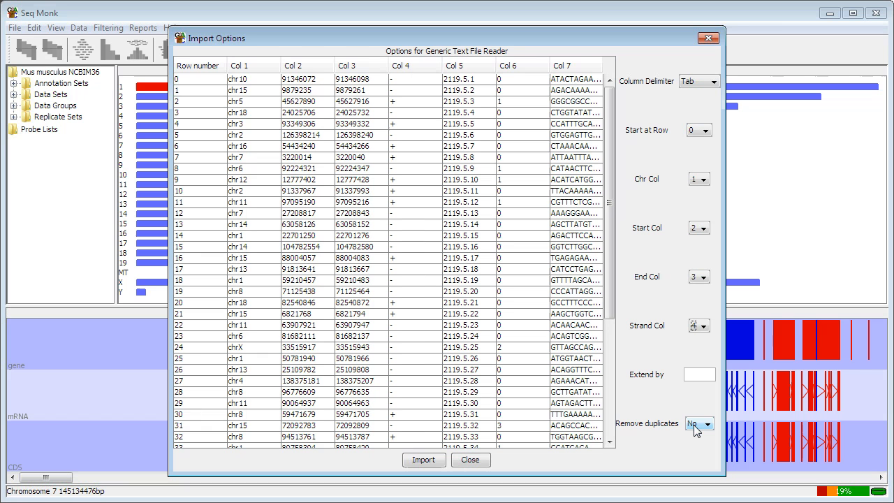
pyautogui.moveTo(553, 427)
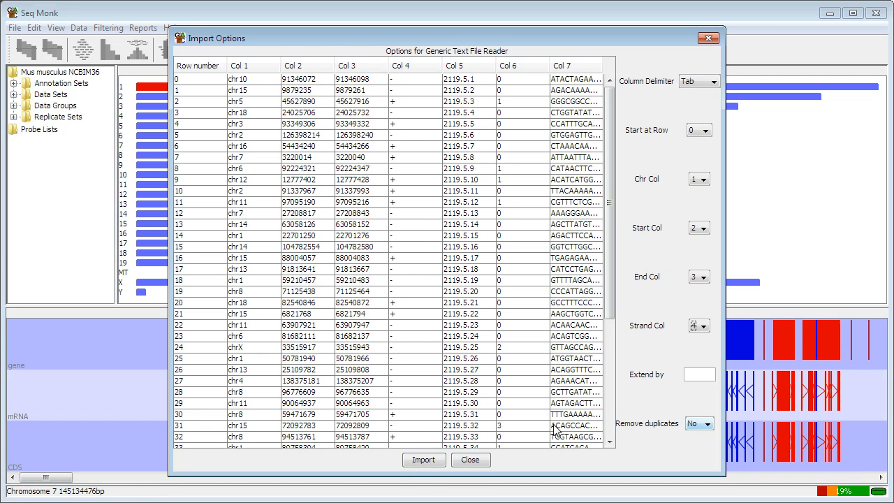
pyautogui.click(424, 461)
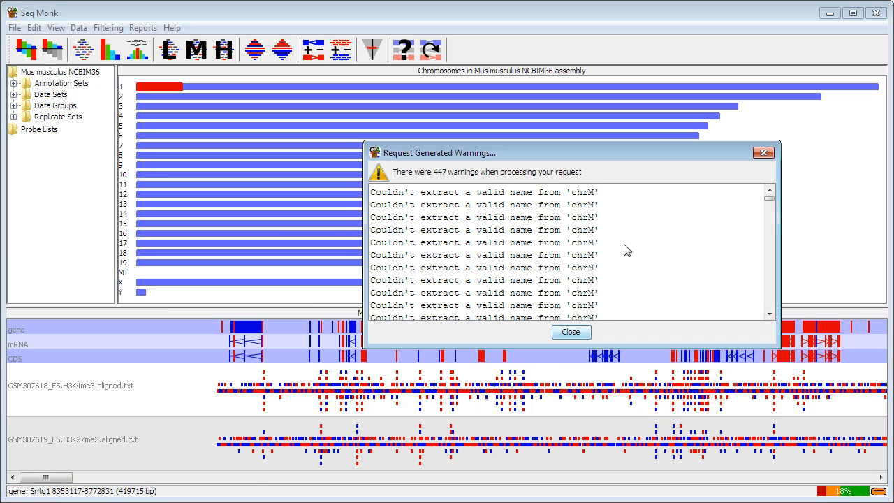
# - Review the chrM warnings report beside the new tracks and dismiss it
pyautogui.moveTo(572, 152); pyautogui.dragTo(461, 146)
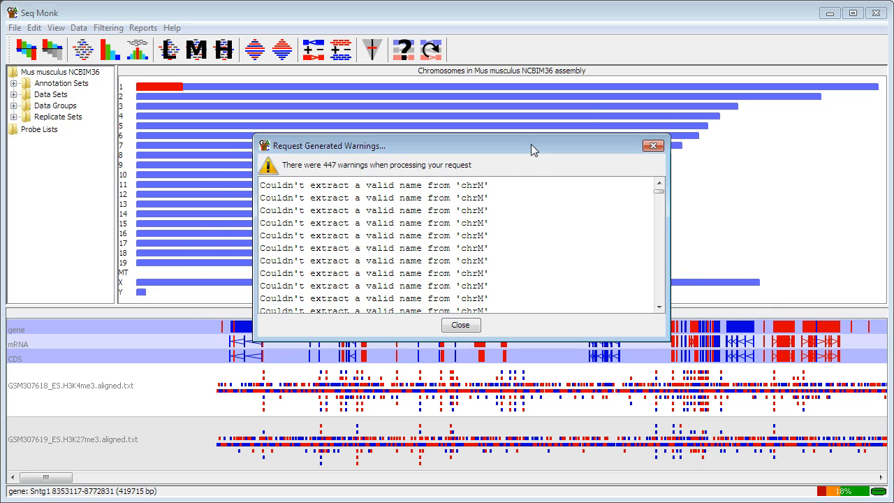
pyautogui.moveTo(606, 229)
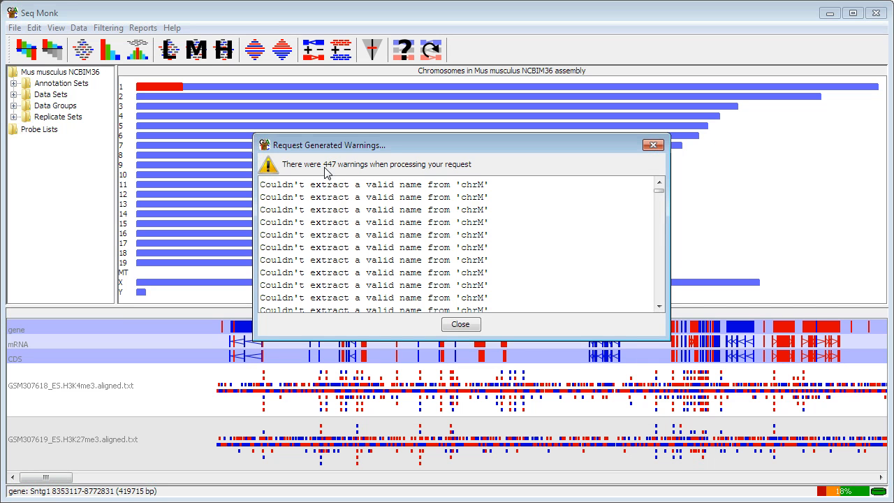
pyautogui.moveTo(336, 170)
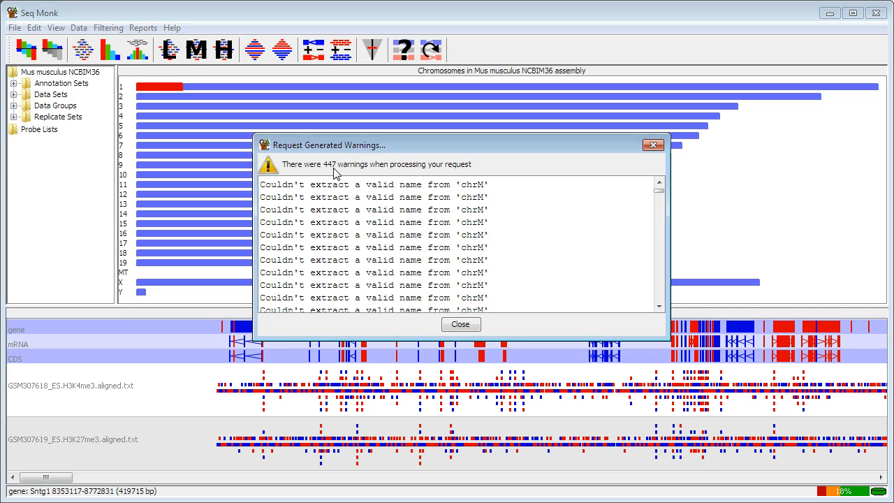
pyautogui.moveTo(416, 196)
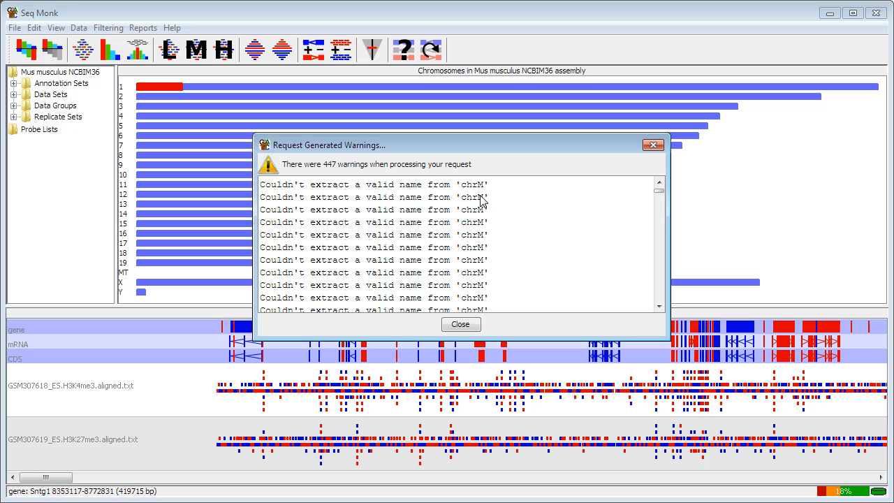
pyautogui.moveTo(193, 262)
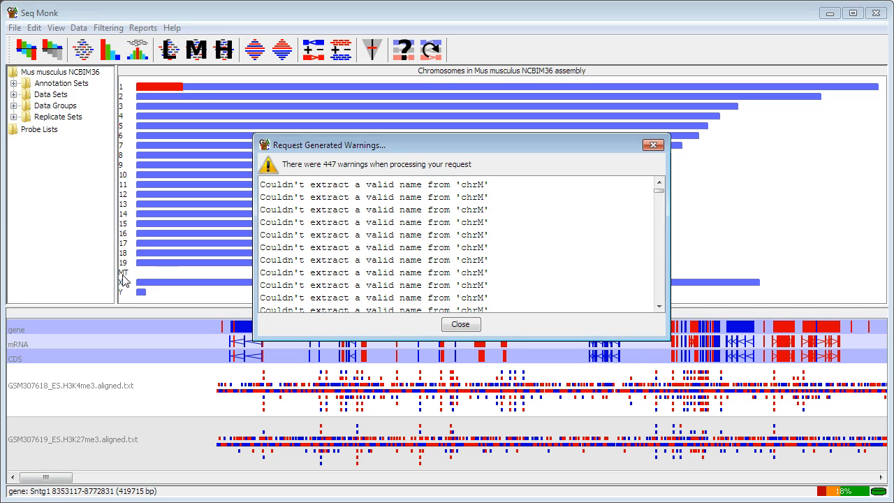
pyautogui.moveTo(488, 192)
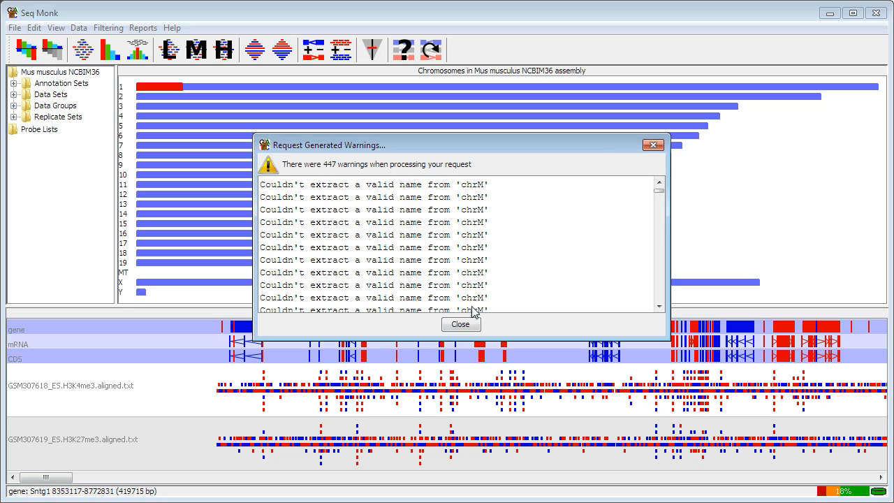
pyautogui.click(461, 324)
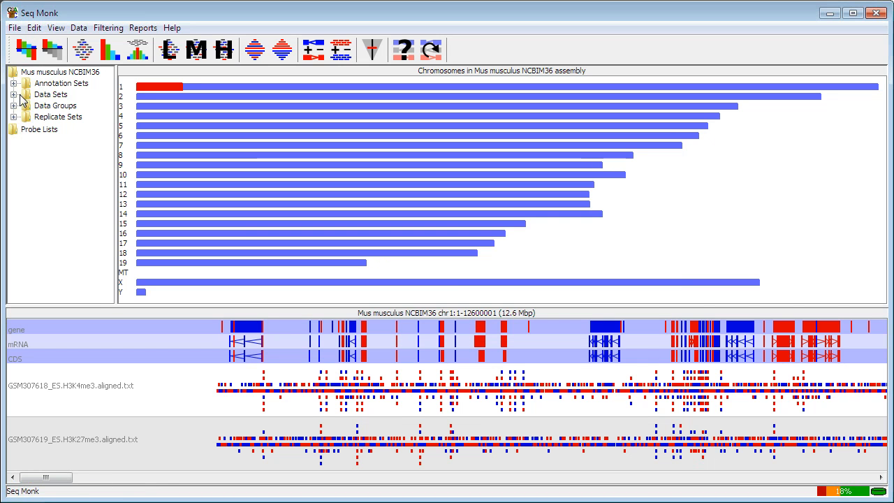
# - Rename the first data set to ES.H3K4me3 by stripping the .aligned.txt suffix
pyautogui.click(19, 95)
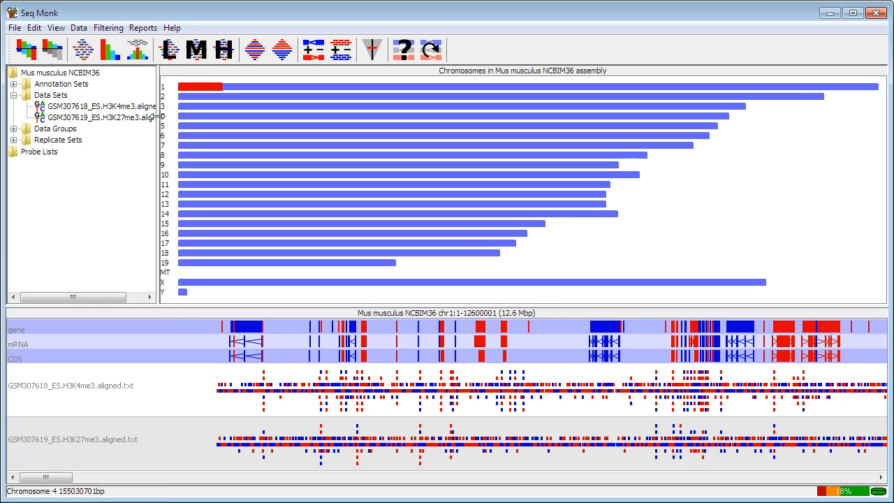
pyautogui.moveTo(152, 119)
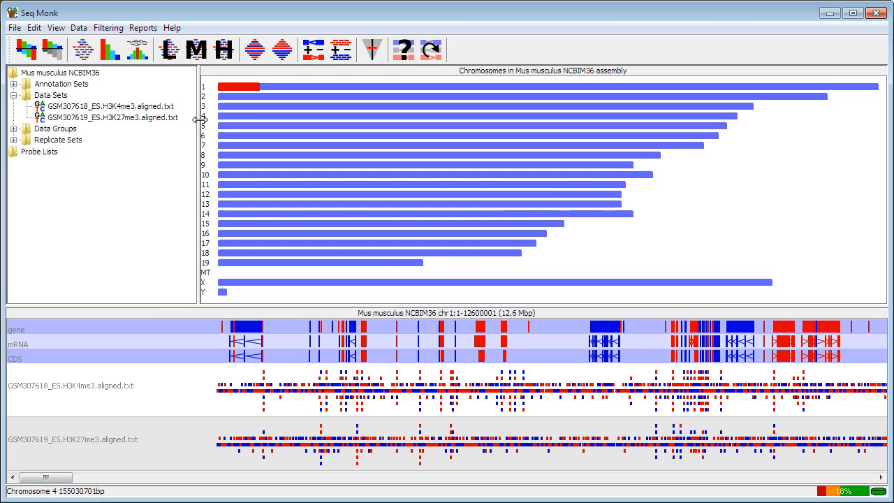
pyautogui.click(110, 106)
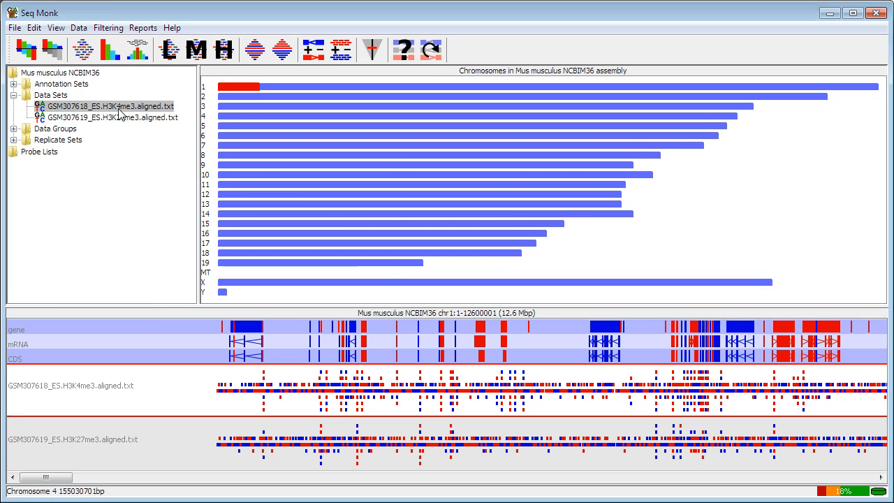
pyautogui.rightClick(112, 106)
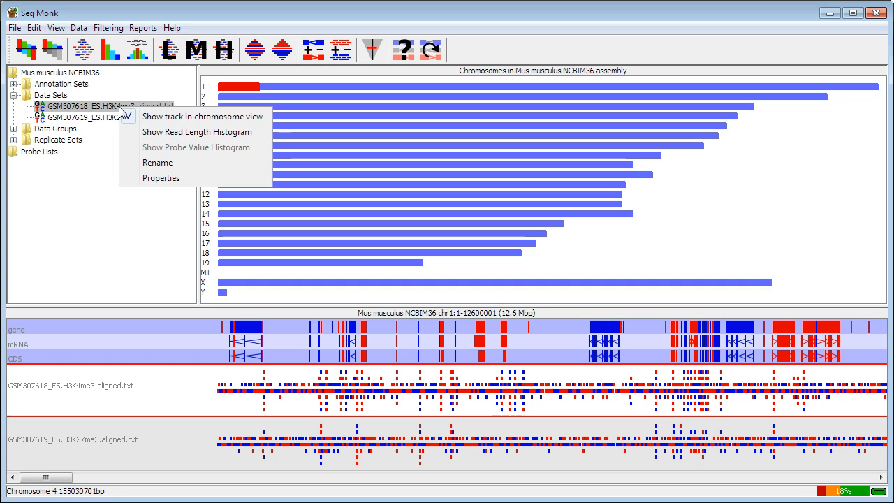
pyautogui.click(158, 162)
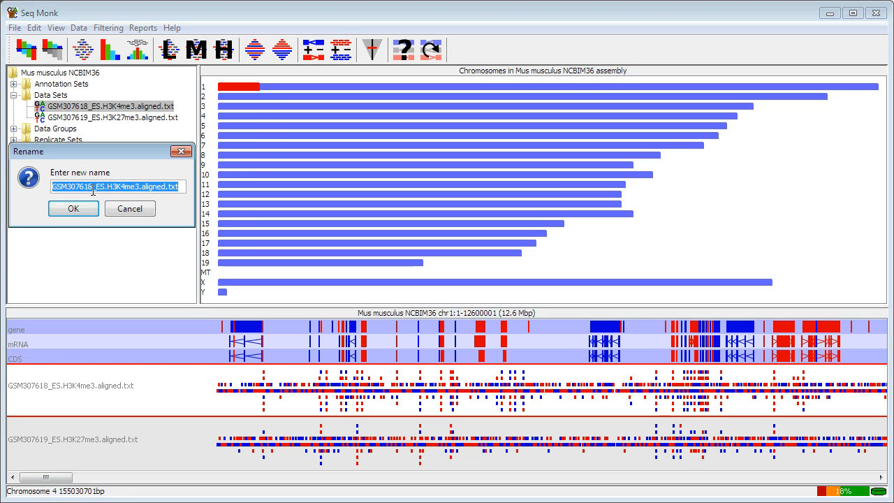
pyautogui.click(140, 187)
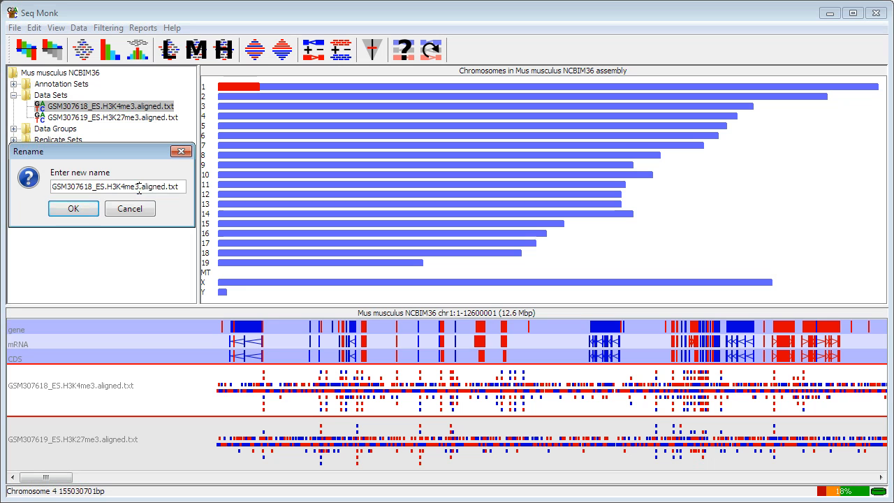
pyautogui.press('BackSpace')
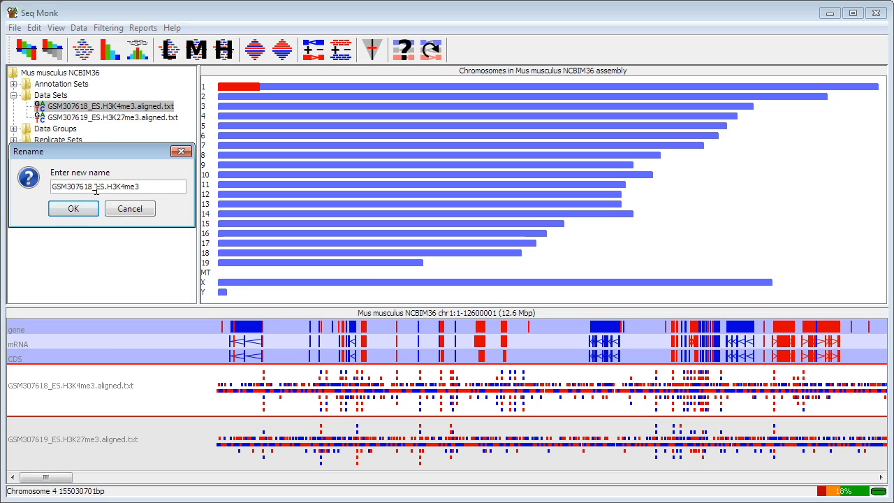
pyautogui.click(72, 208)
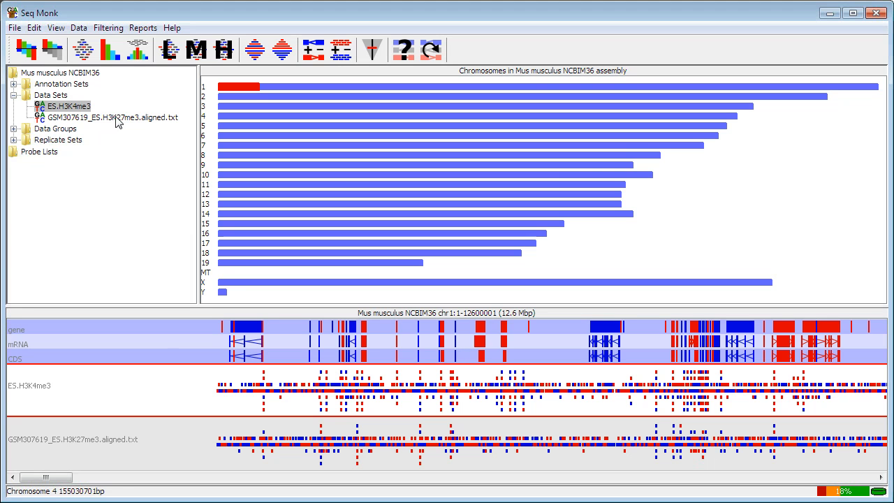
# - Rename the second data set to ES.H3K27me3
pyautogui.rightClick(109, 118)
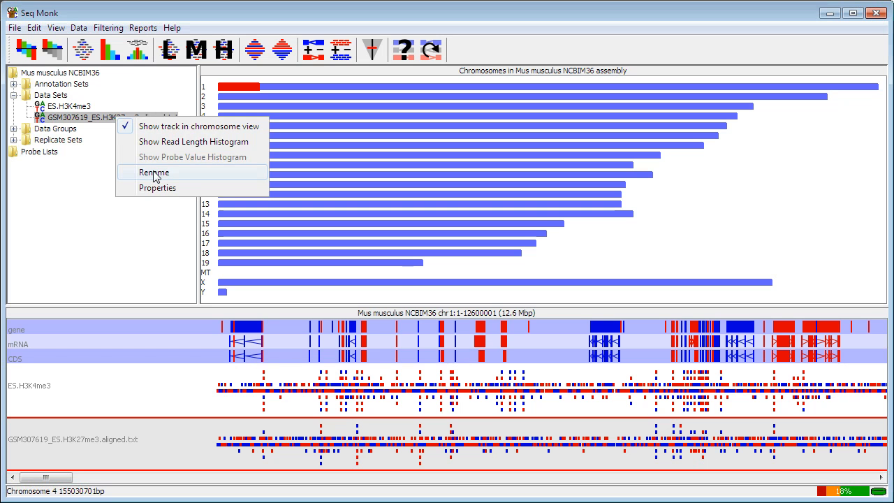
pyautogui.click(154, 172)
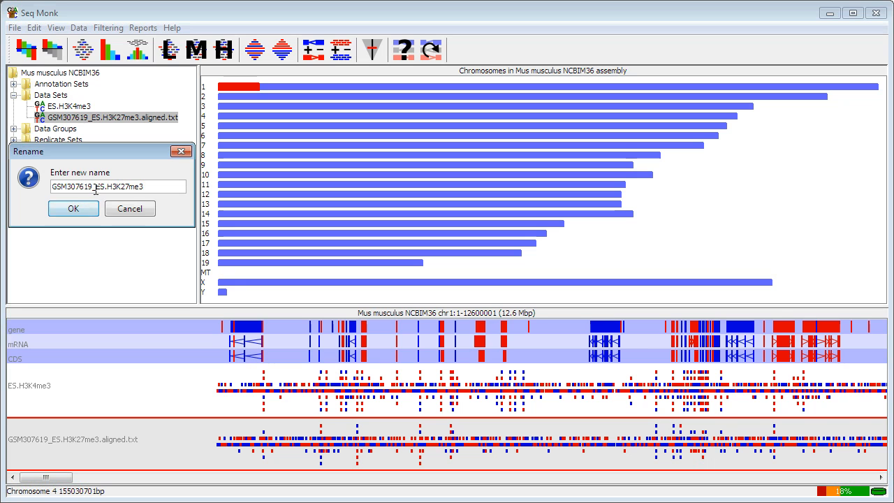
pyautogui.write('ES.H3K27me3')
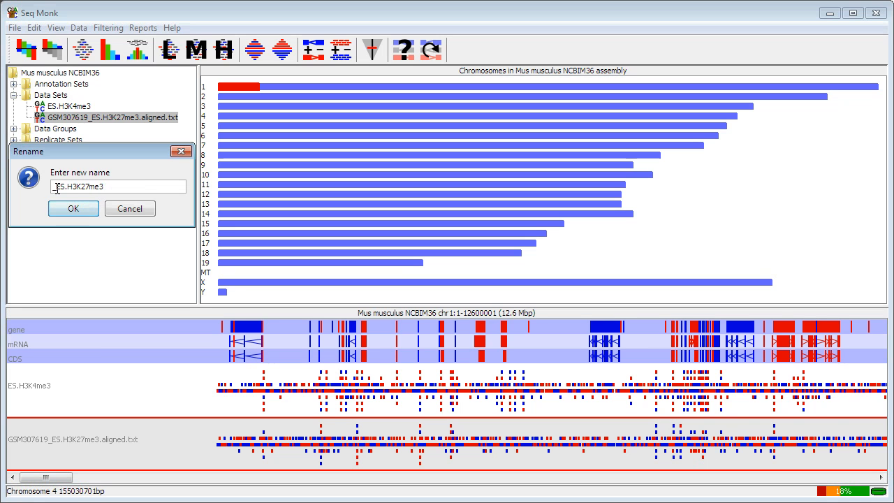
pyautogui.click(73, 208)
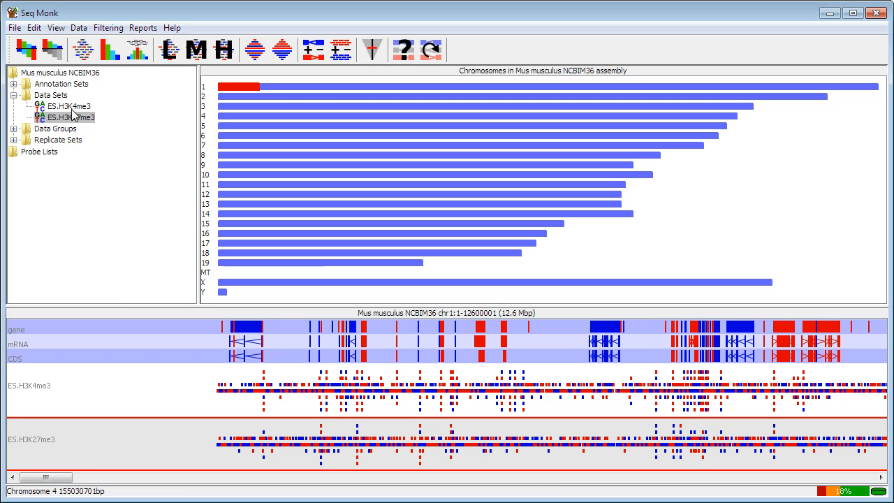
pyautogui.click(70, 117)
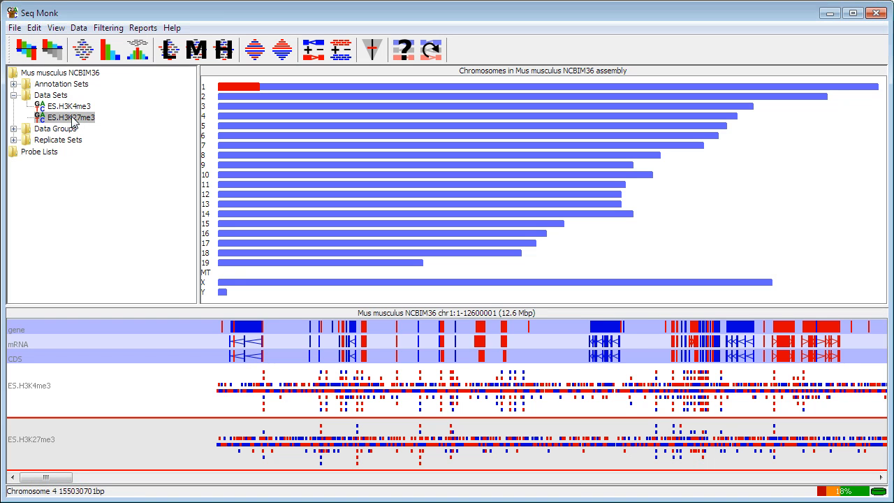
# - Create a replicate set named ES and add both ES ChIP-seq tracks to it
pyautogui.click(79, 28)
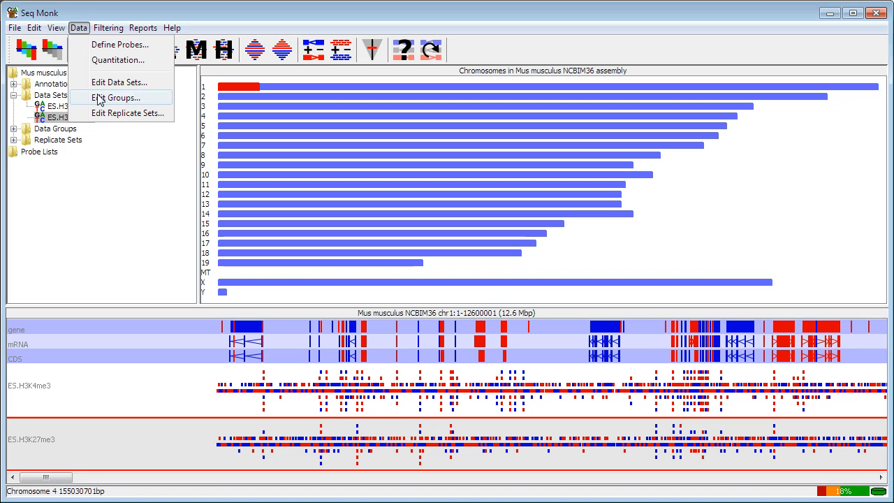
pyautogui.moveTo(129, 111)
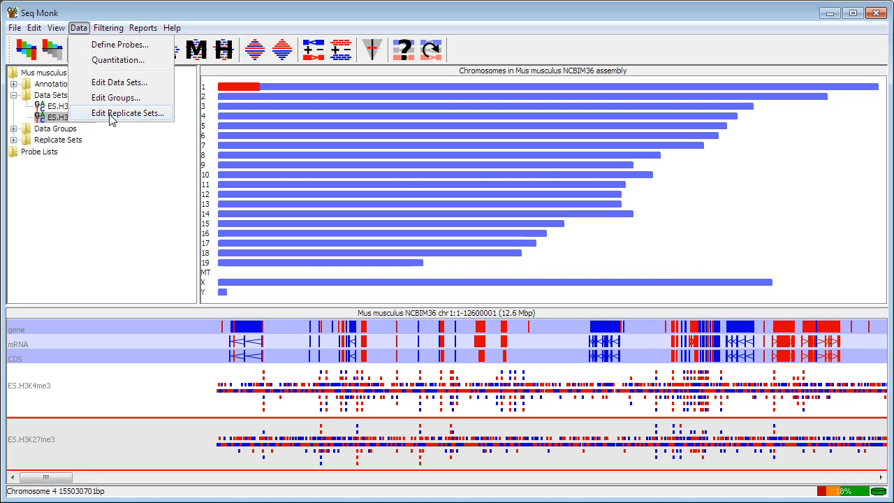
pyautogui.click(313, 272)
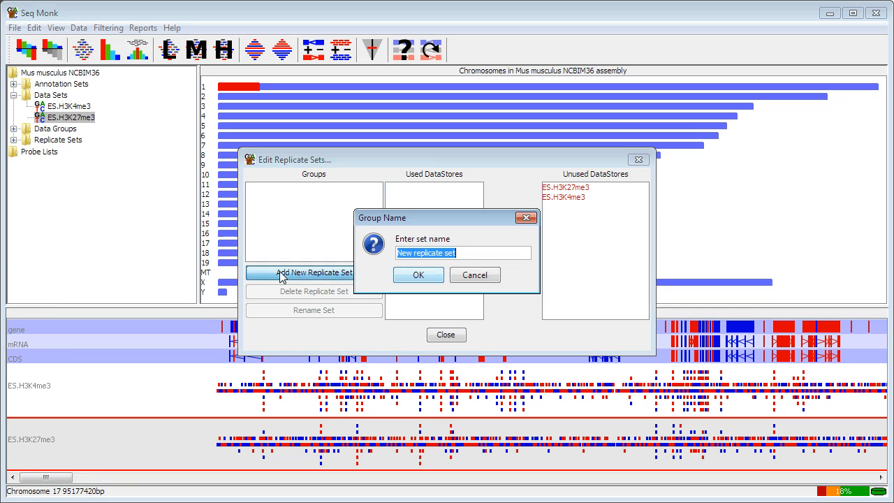
pyautogui.write('ES')
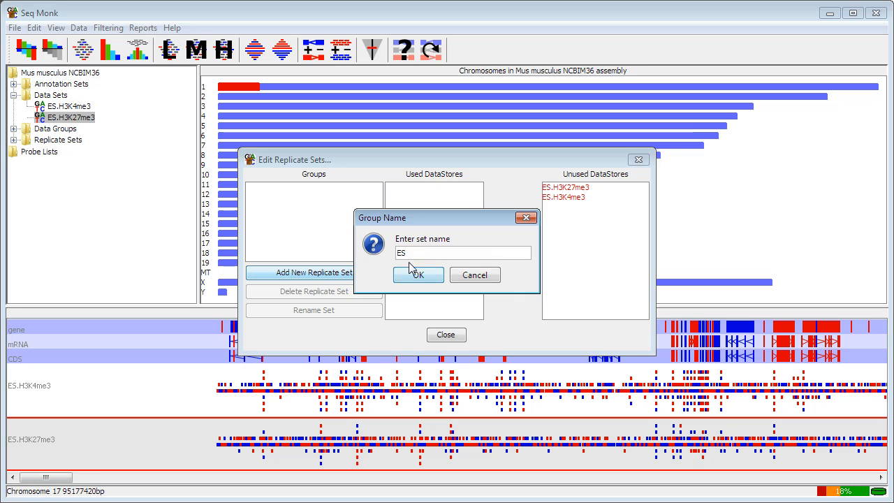
pyautogui.click(419, 274)
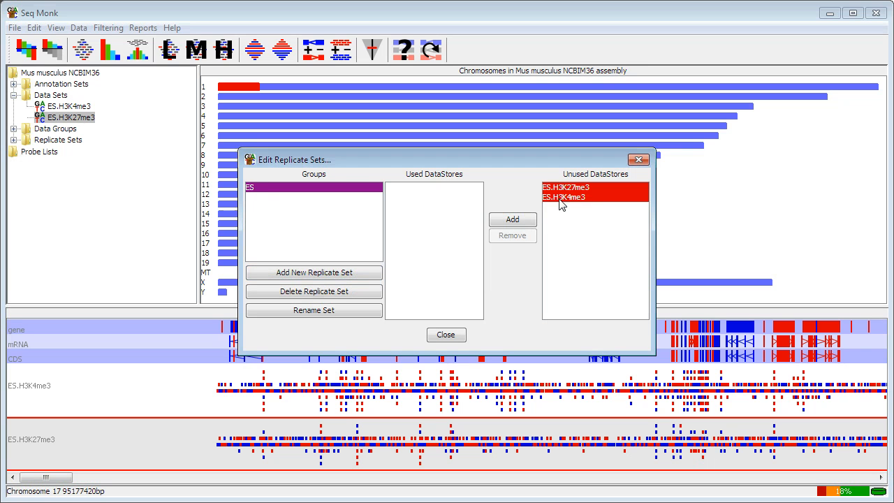
pyautogui.click(511, 218)
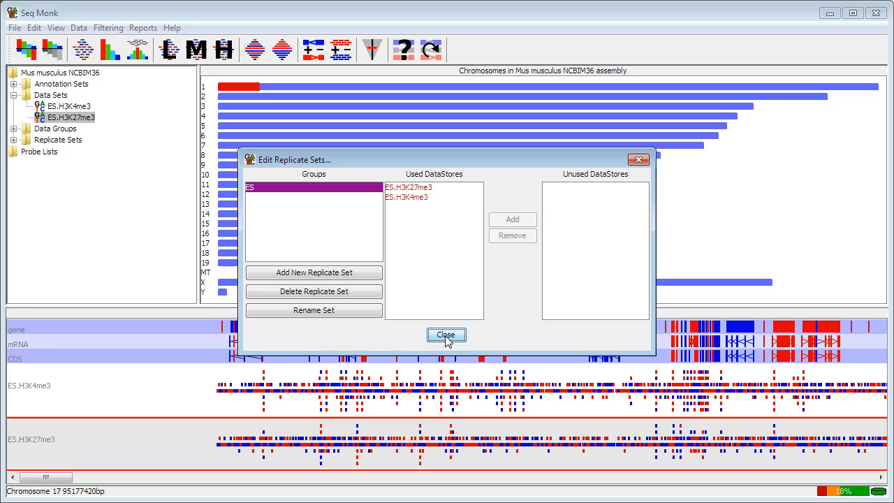
pyautogui.click(447, 336)
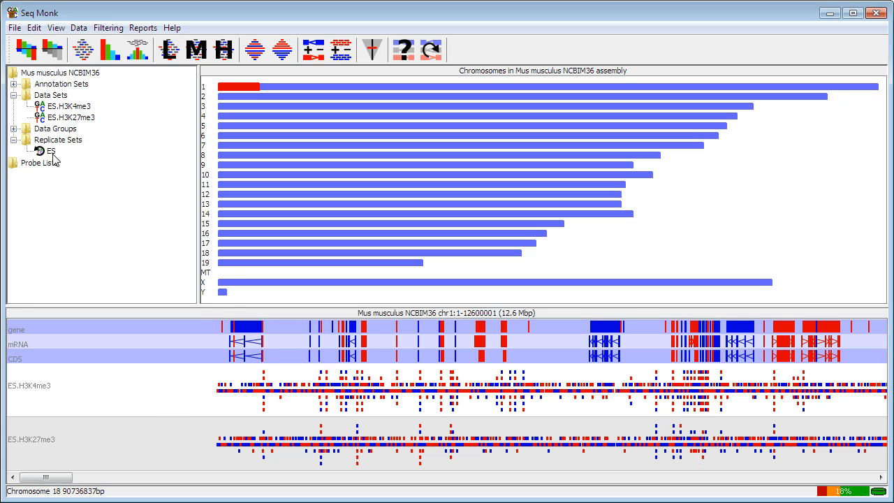
# - Save the project as DEMO.smk in the My Documents folder
pyautogui.click(14, 28)
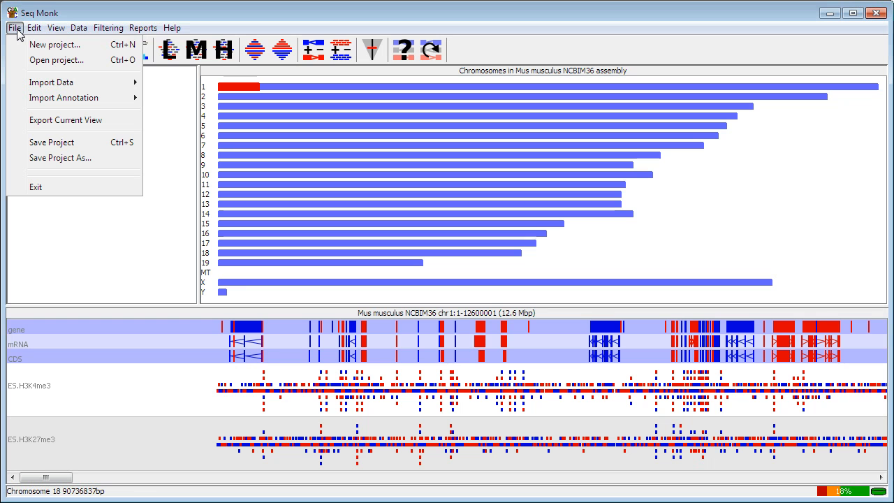
pyautogui.moveTo(52, 143)
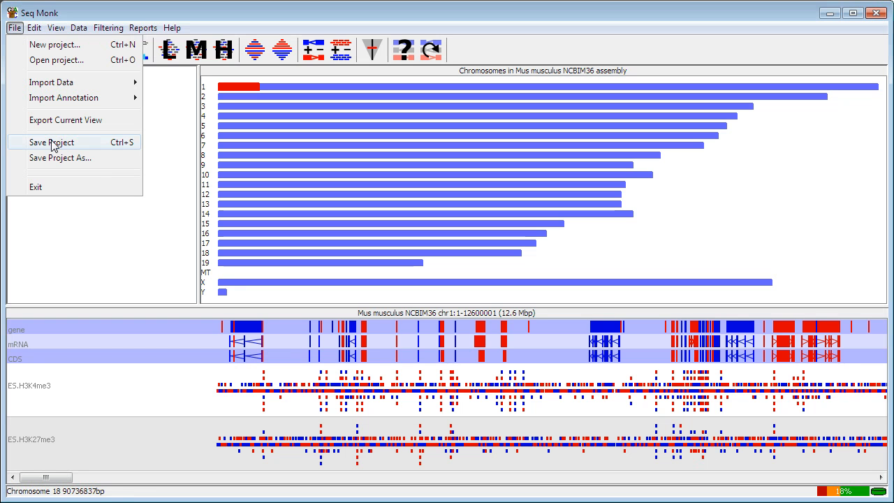
pyautogui.click(50, 142)
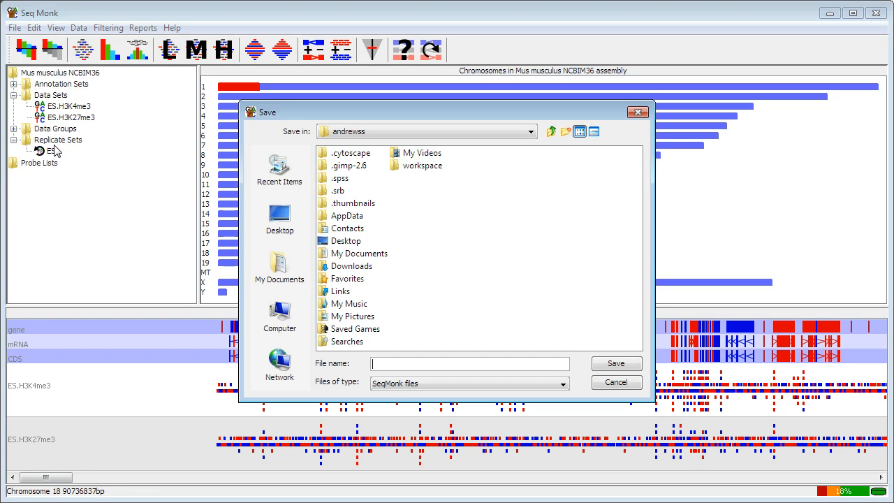
pyautogui.click(360, 253)
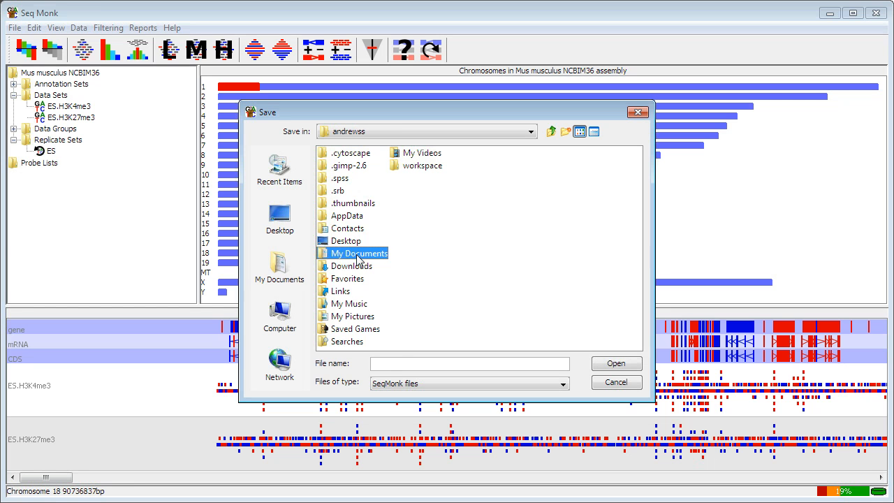
pyautogui.doubleClick(360, 253)
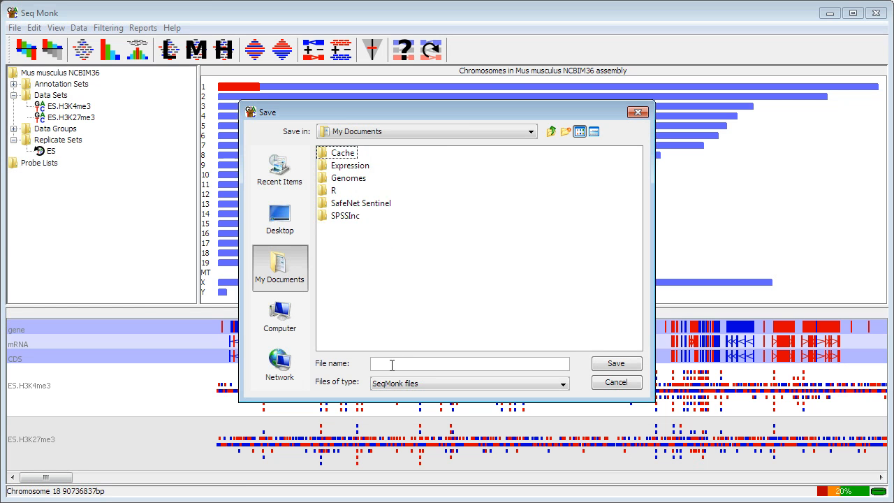
pyautogui.write('DEMO')
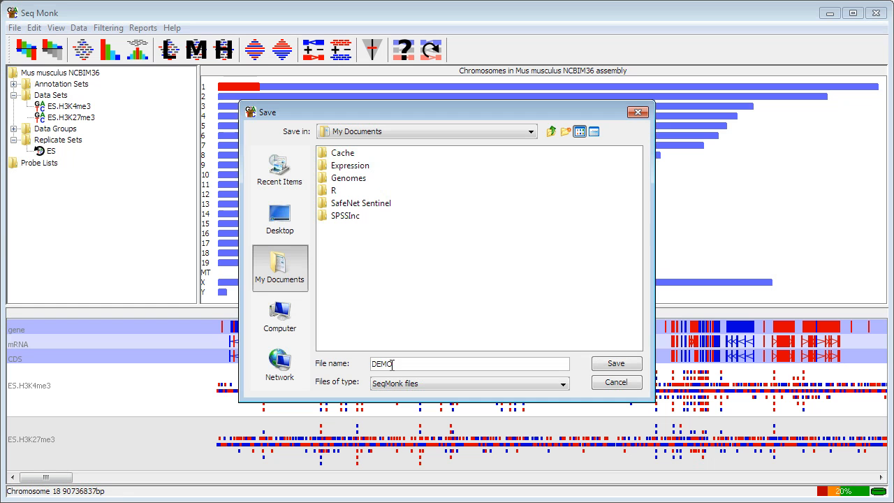
pyautogui.click(617, 363)
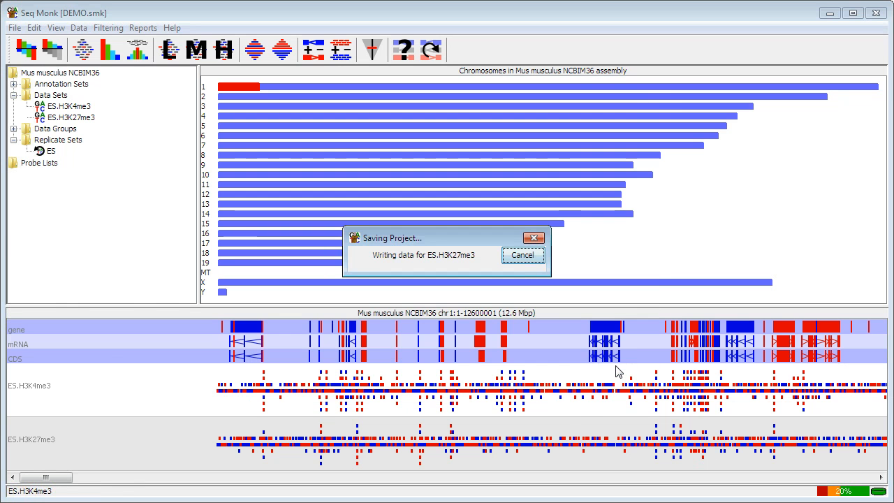